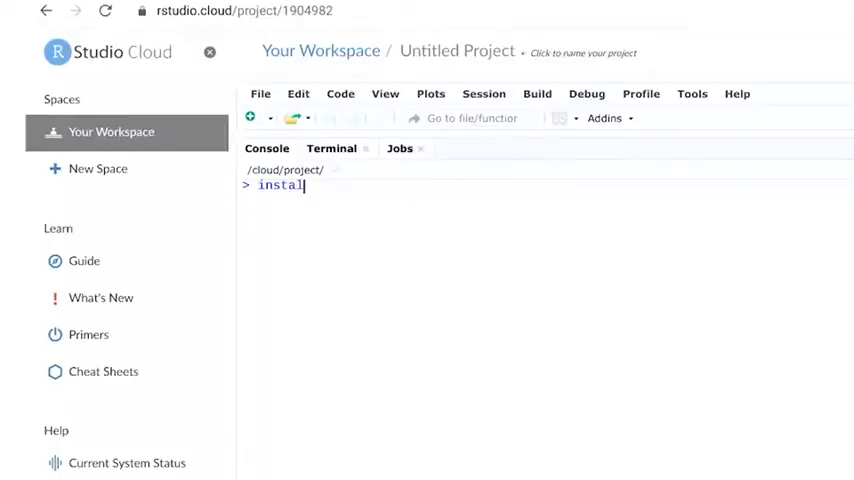
Enter install.packages("tidyverse") at the console prompt to install tidyverse.
type("l.packages")
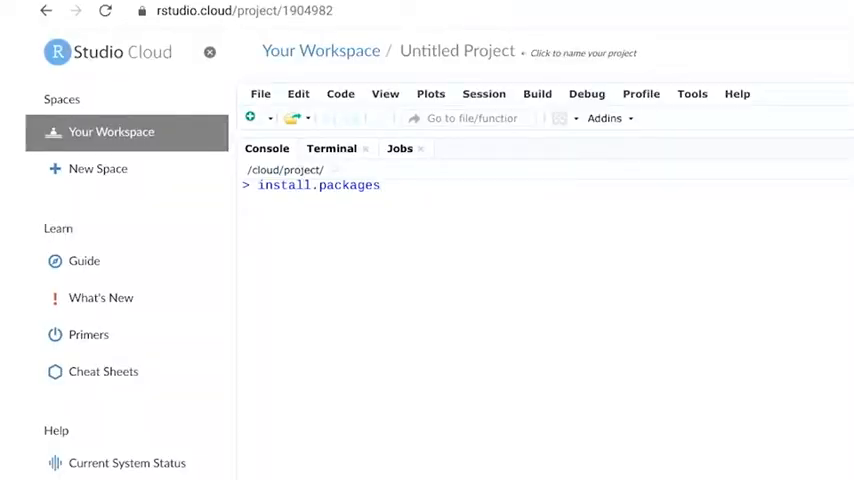
type("(\"tidyv")
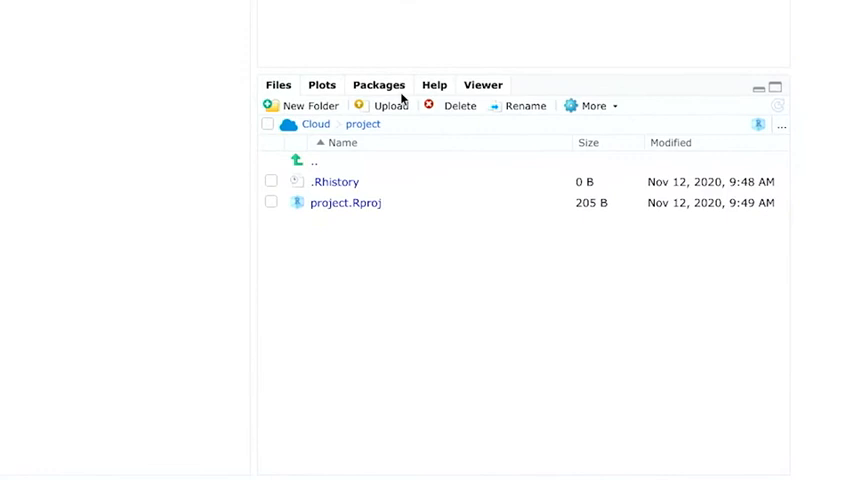
Show the Packages tab listing installed User Library packages like askpass, broom and cli.
left_click(378, 85)
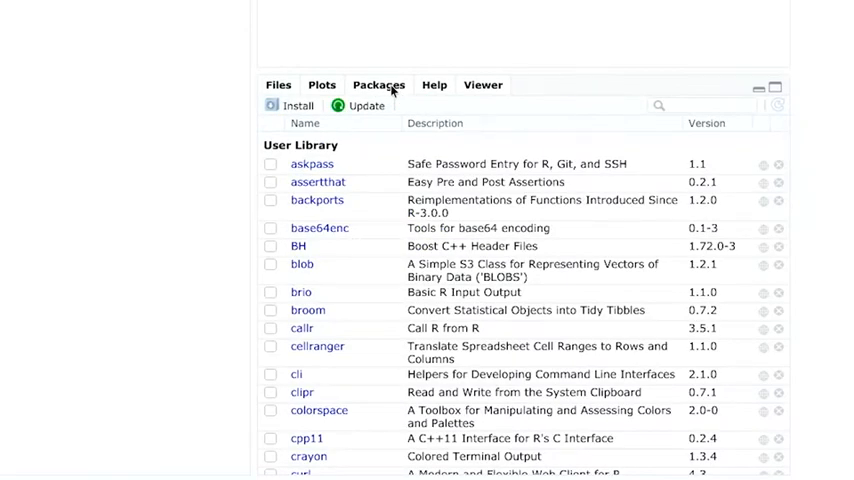